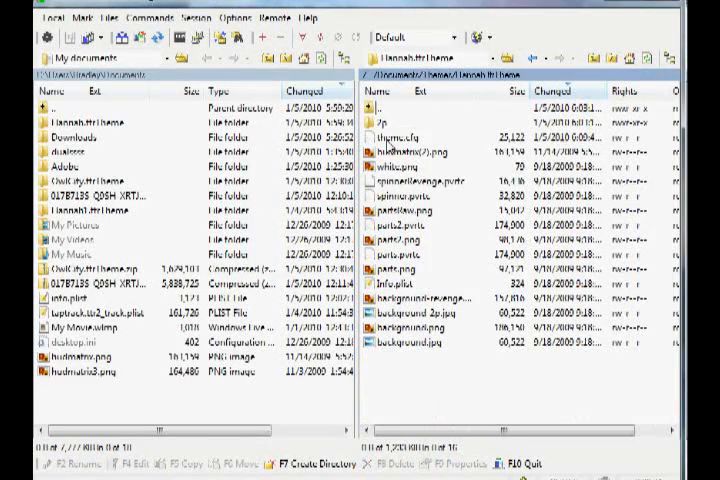
pyautogui.moveTo(398, 200)
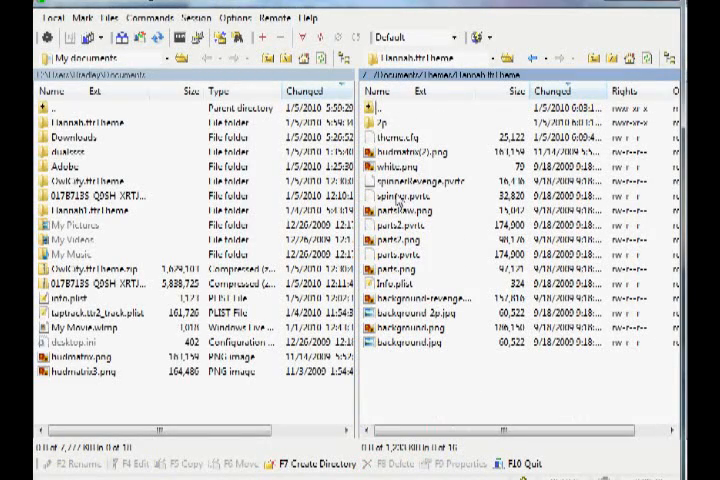
pyautogui.moveTo(462, 204)
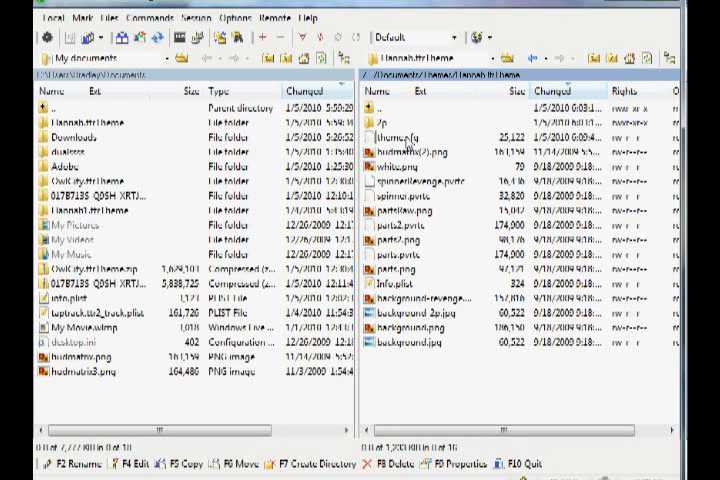
pyautogui.moveTo(452, 142)
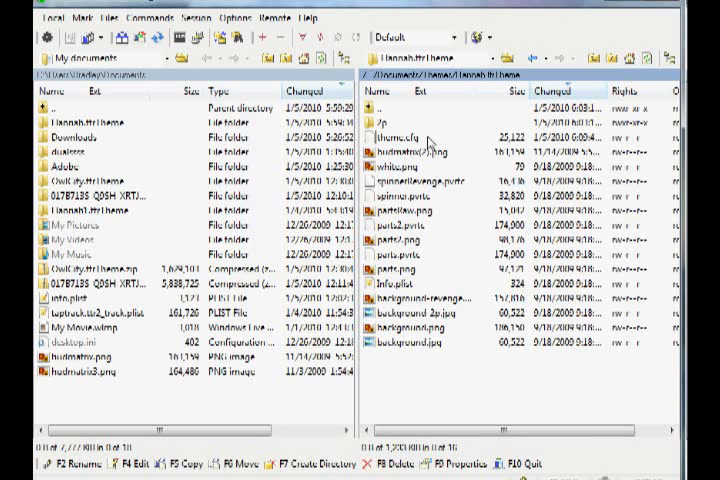
# Step: Open the theme configuration file from the FTP panel and select its colour value text
pyautogui.doubleClick(390, 136)
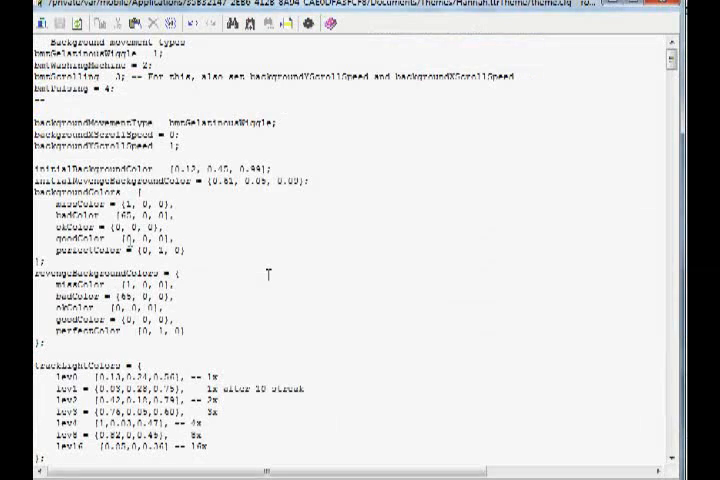
pyautogui.moveTo(38, 216); pyautogui.dragTo(180, 250)
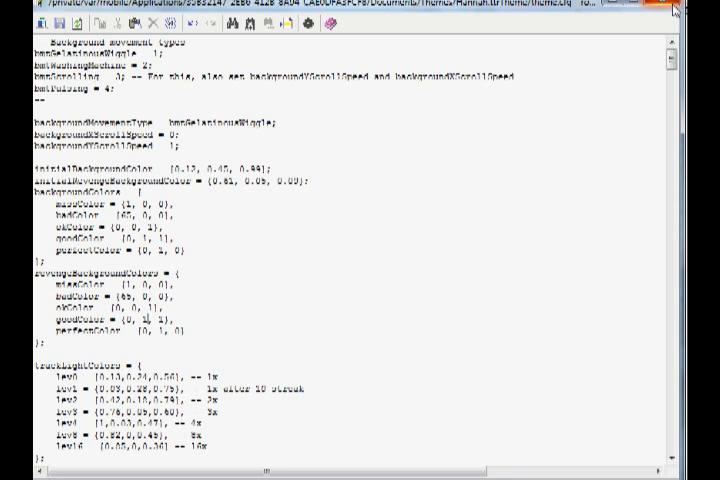
# Step: Close the edited theme configuration and confirm Yes to save it back over FTP
pyautogui.click(660, 8)
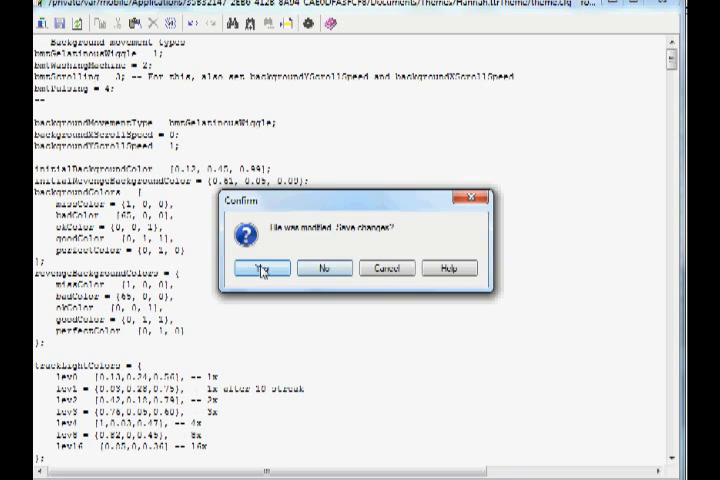
pyautogui.click(260, 268)
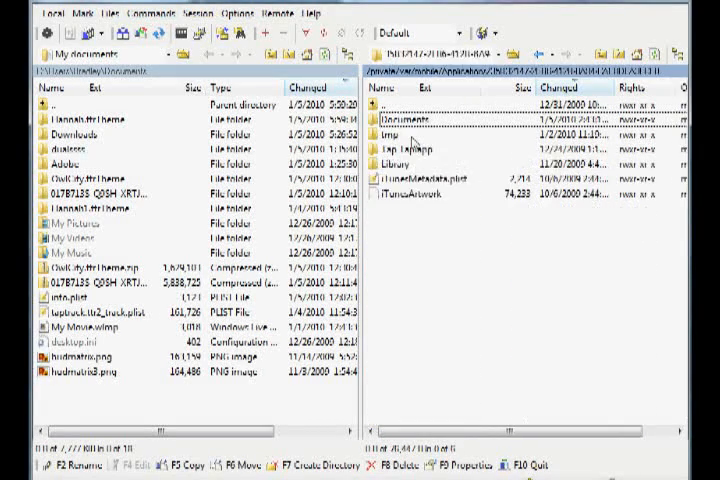
# Step: Open the game script, search 'weaponposition', then scroll the activator mover web page
pyautogui.doubleClick(390, 148)
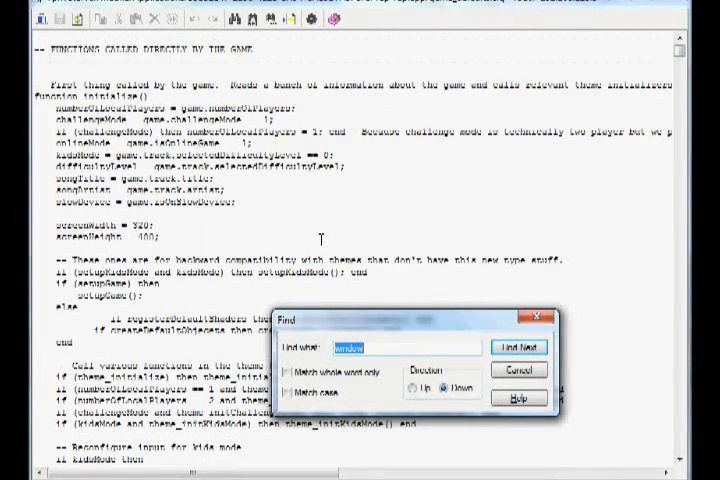
pyautogui.write('weaponpositions')
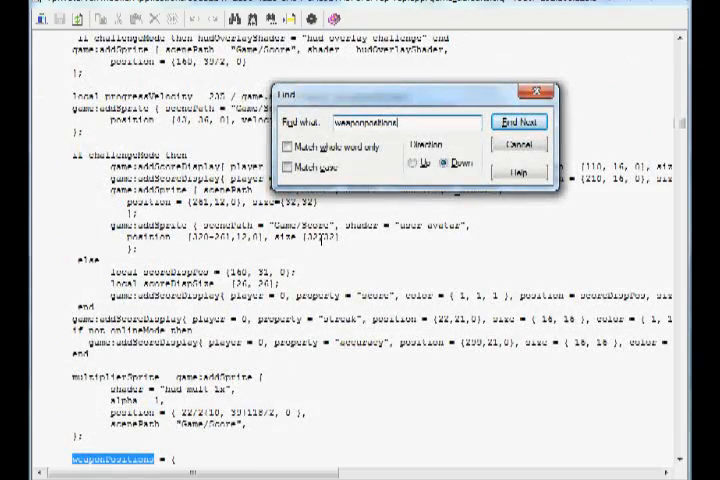
pyautogui.click(520, 120)
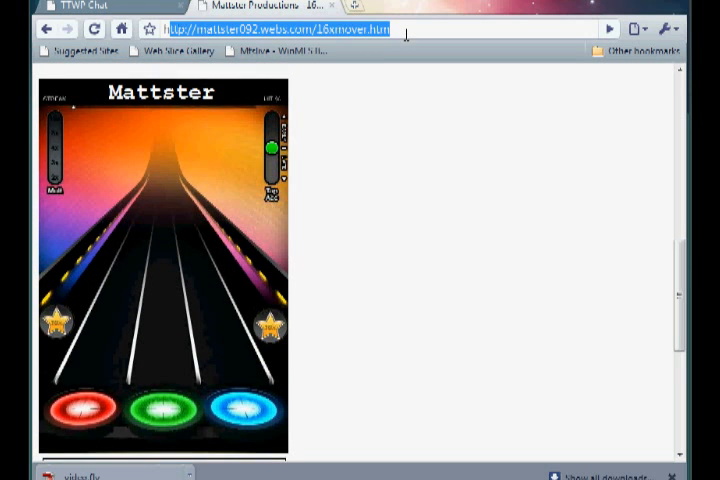
pyautogui.scroll(-3)
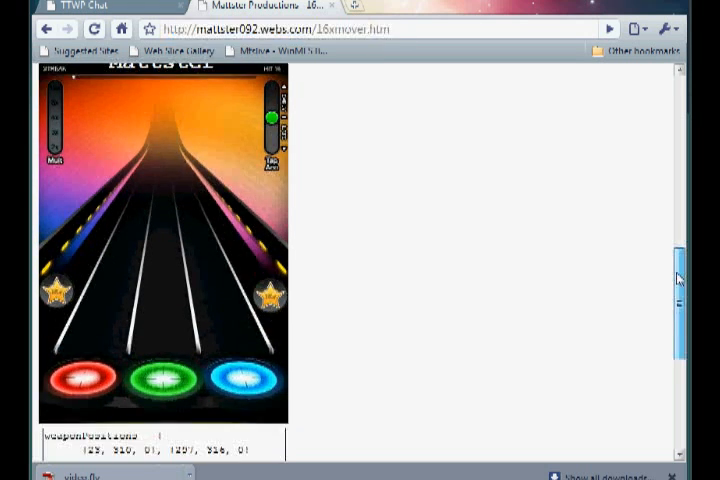